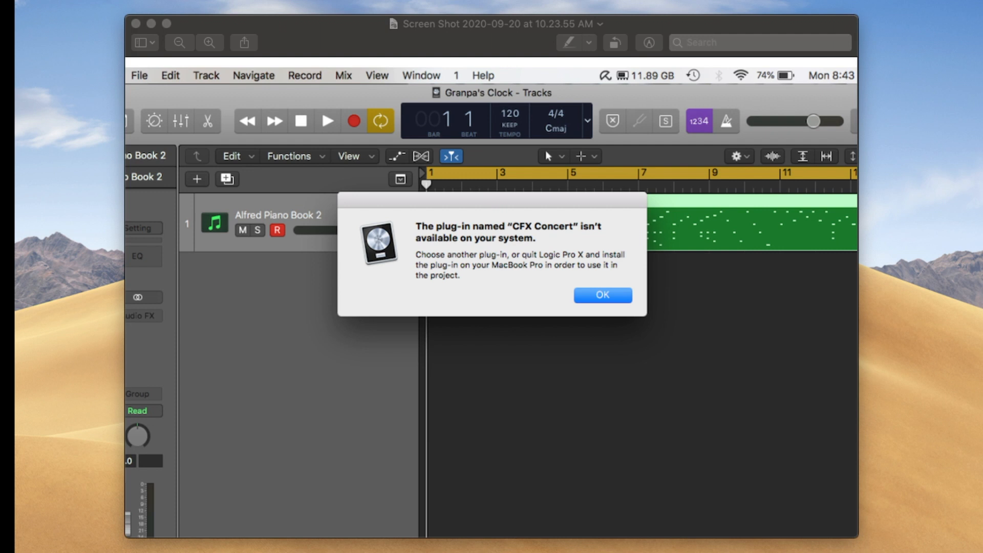
Dismiss the missing CFX Concert plug-in alert and bring up the Plug-in Manager from Preferences
{"action": "left_click", "coordinate": [601, 295]}
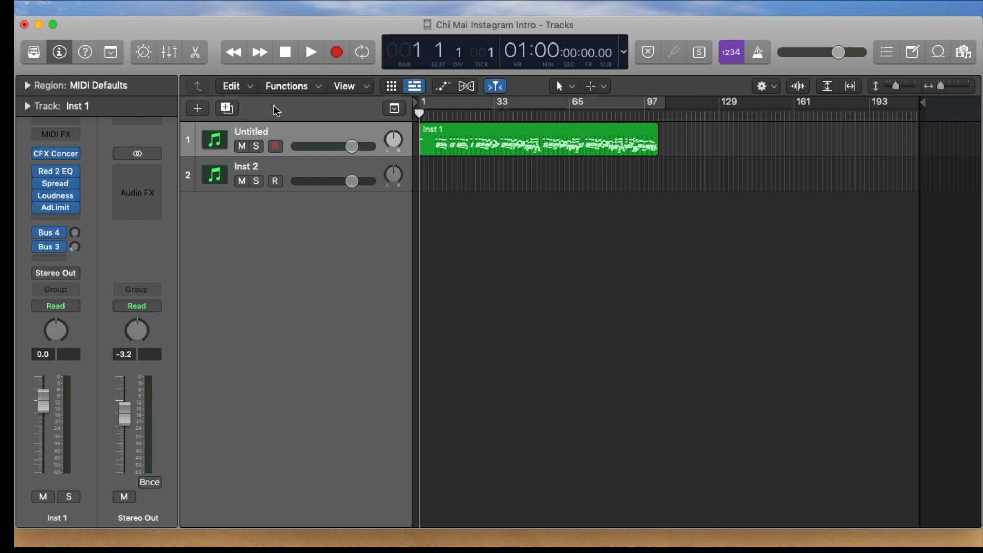
{"action": "left_click", "coordinate": [80, 7]}
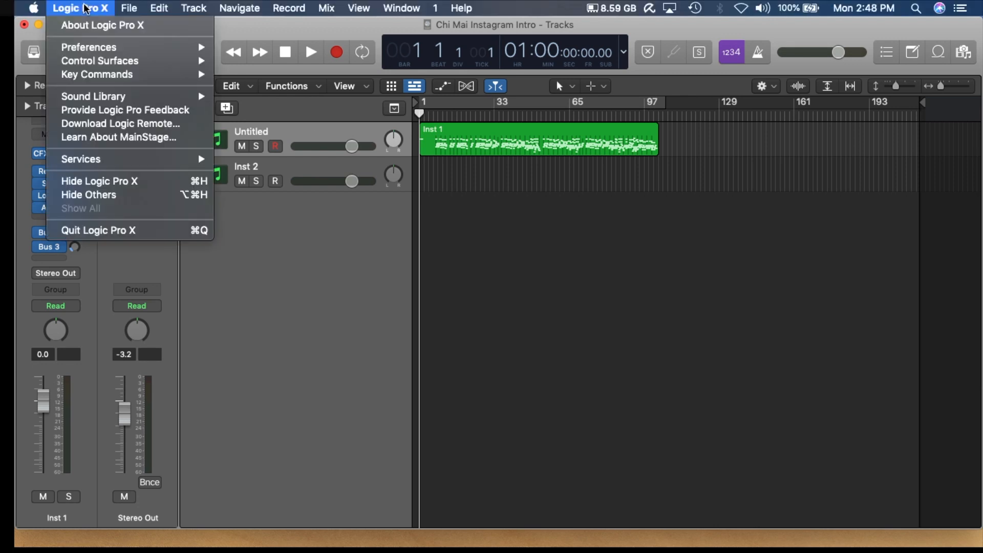
{"action": "mouse_move", "coordinate": [88, 47]}
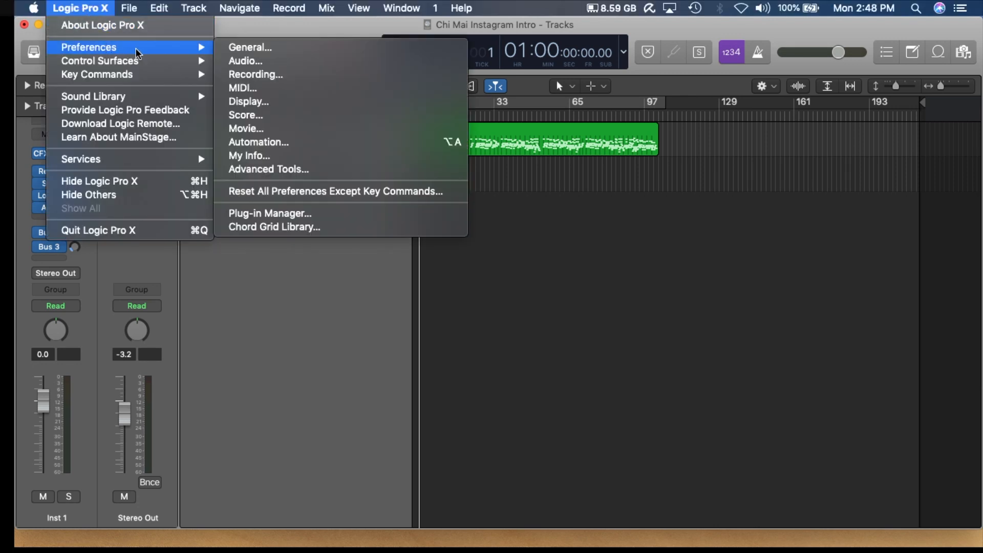
{"action": "mouse_move", "coordinate": [262, 203]}
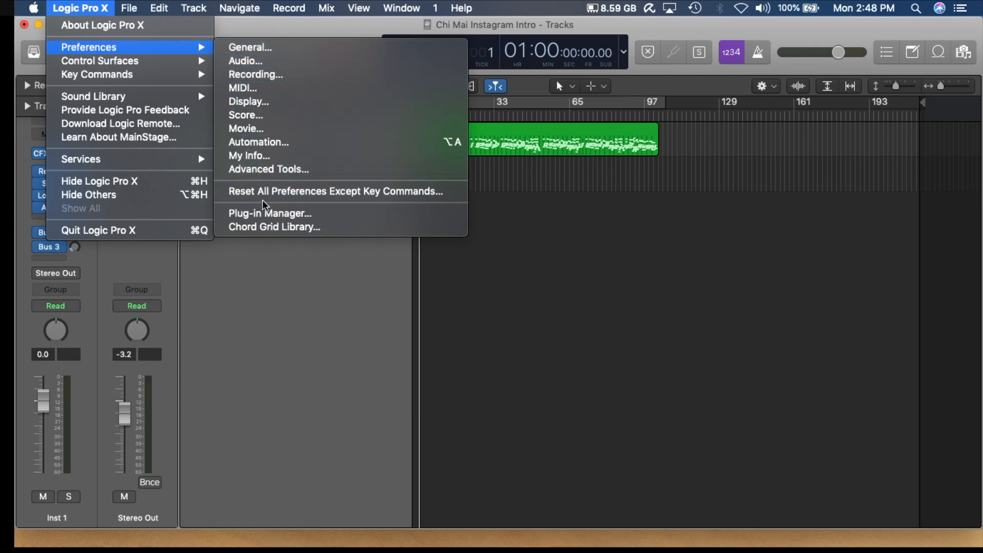
{"action": "left_click", "coordinate": [270, 213]}
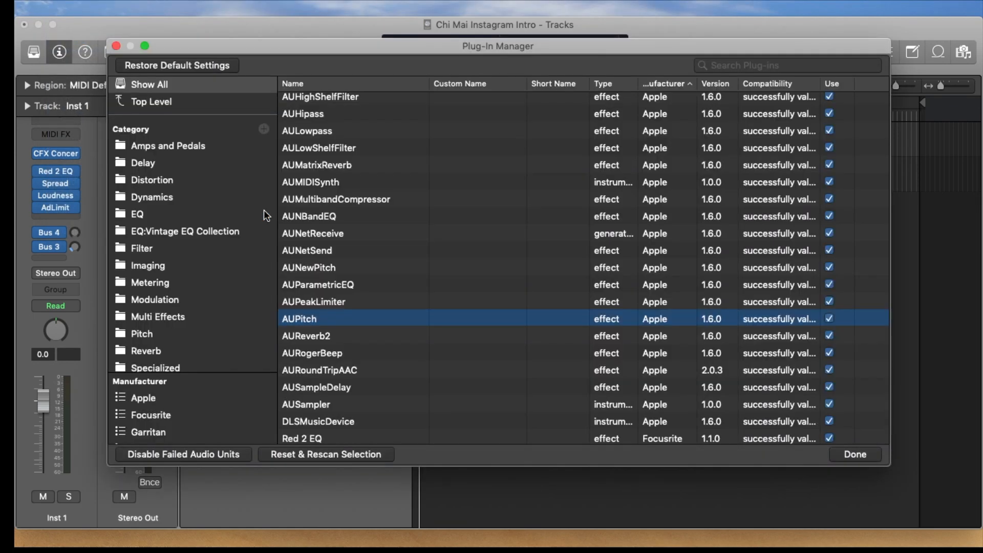
{"action": "mouse_move", "coordinate": [351, 198]}
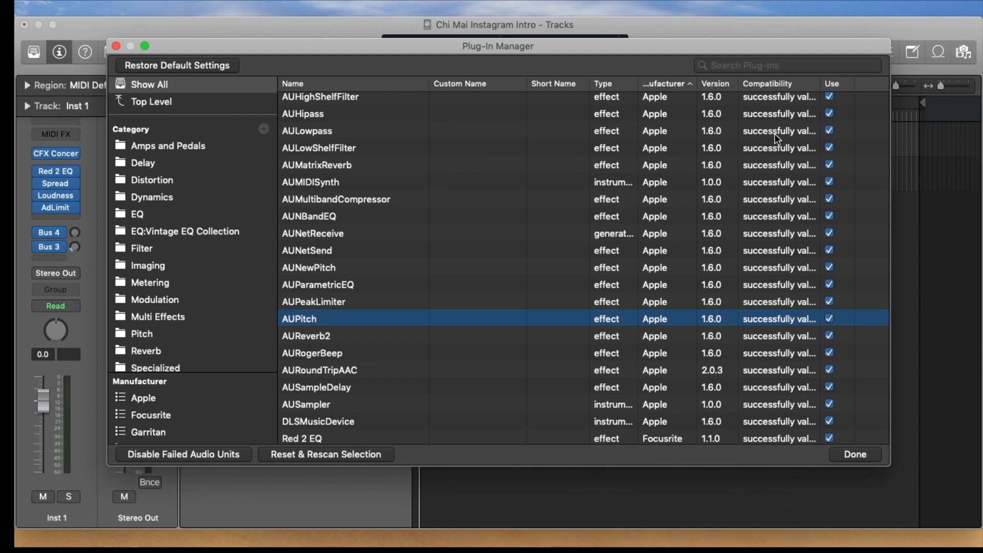
{"action": "mouse_move", "coordinate": [778, 130]}
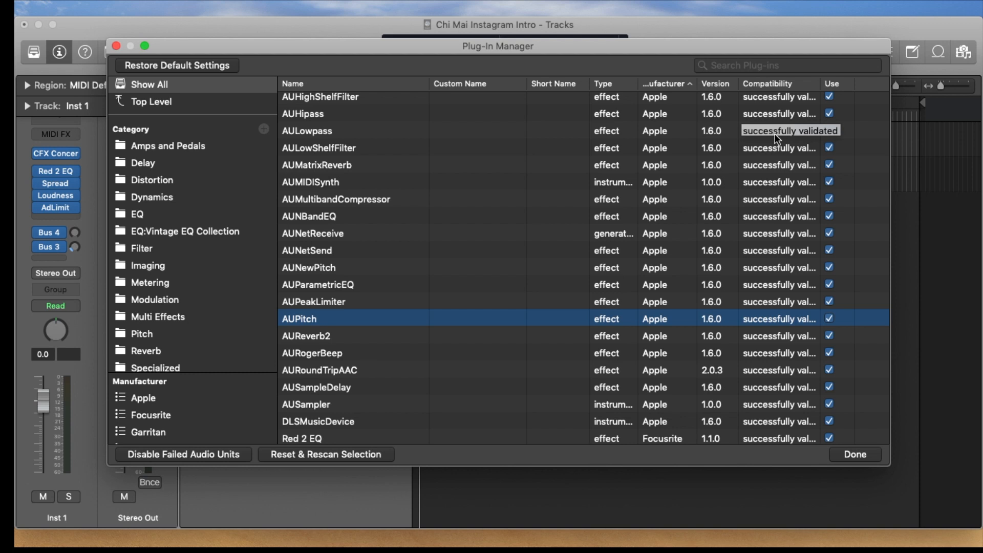
Scroll the plug-in list down to the third-party instruments such as Addictive Keys
{"action": "scroll", "scroll_direction": "down", "scroll_amount": 3}
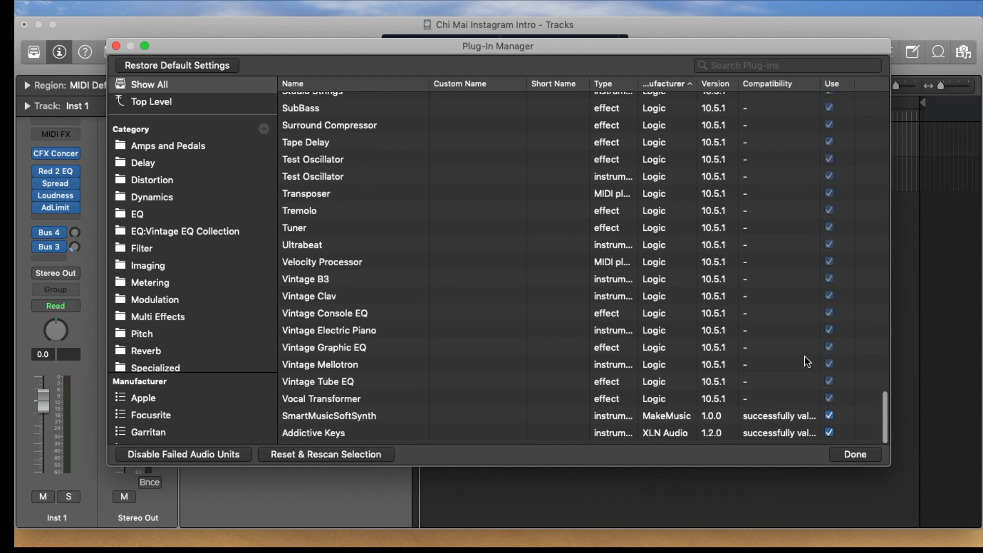
Scroll back up the plug-in list and close the Plug-In Manager with Done
{"action": "scroll", "scroll_direction": "up", "scroll_amount": 3}
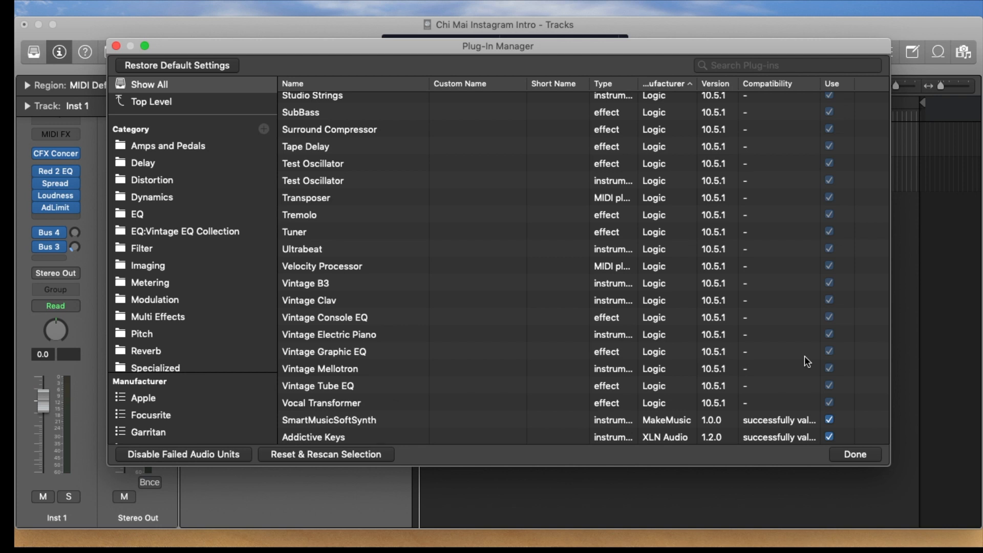
{"action": "mouse_move", "coordinate": [785, 432]}
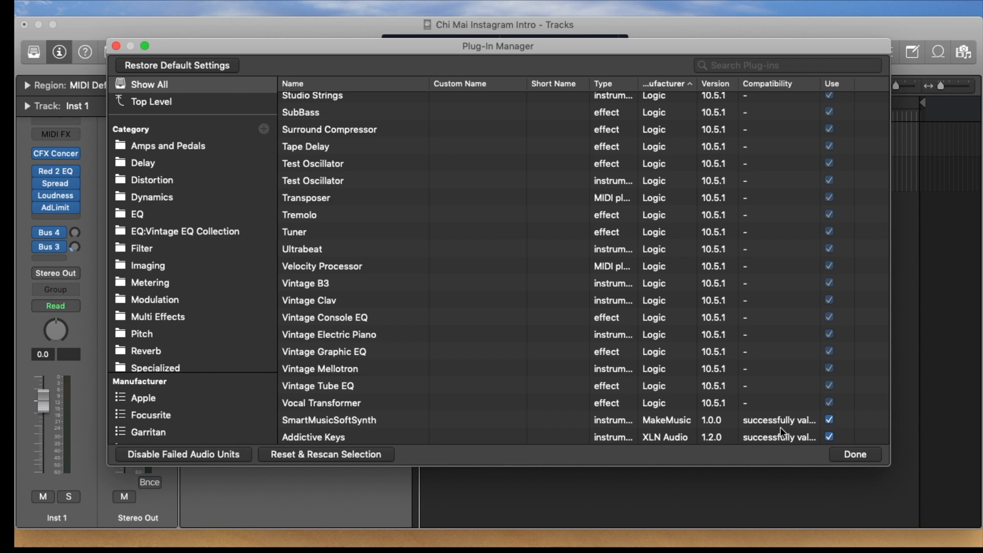
{"action": "mouse_move", "coordinate": [348, 461]}
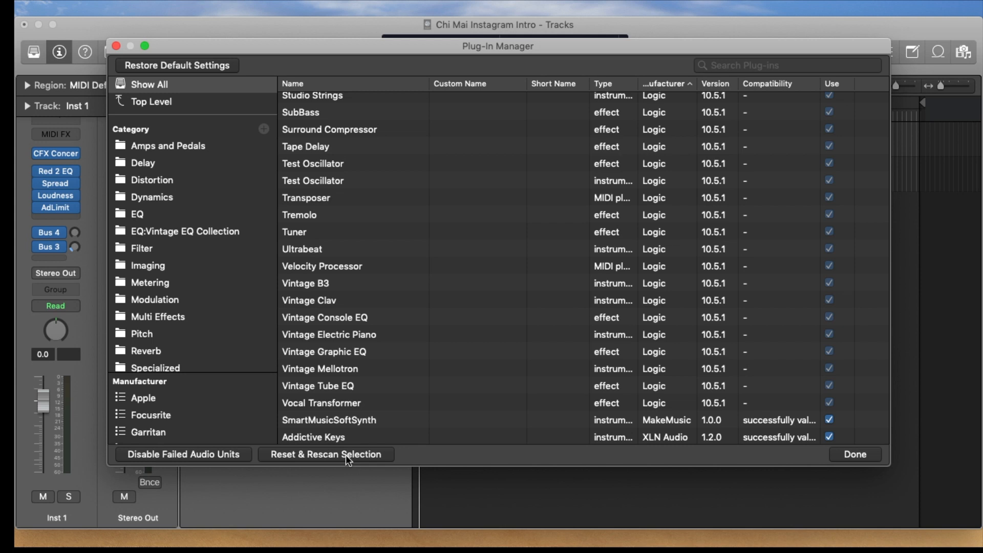
{"action": "mouse_move", "coordinate": [373, 462]}
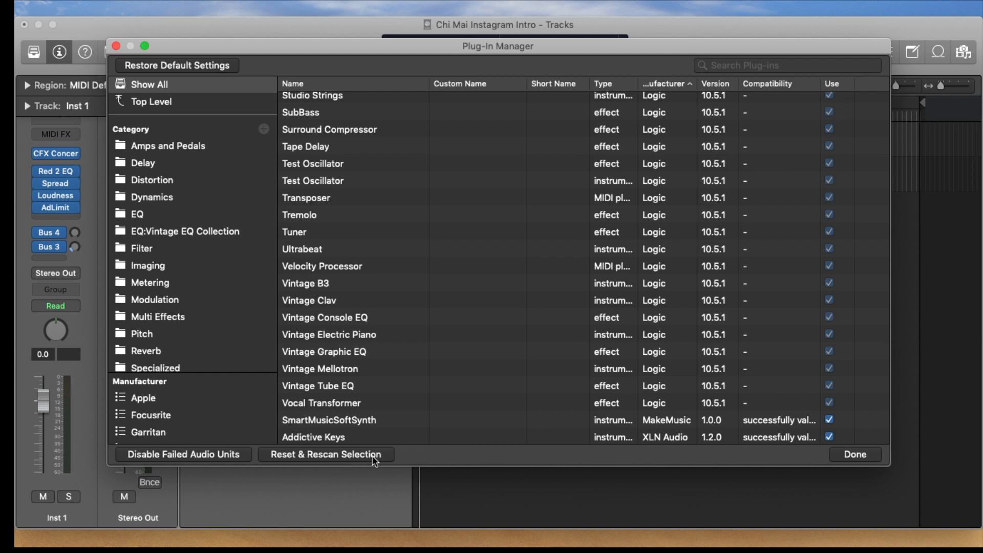
{"action": "left_click", "coordinate": [854, 454]}
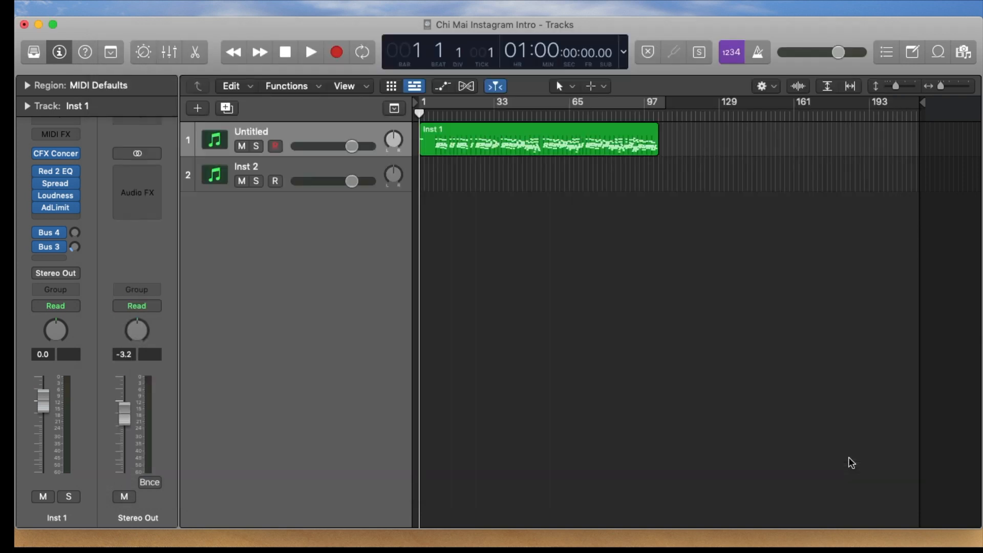